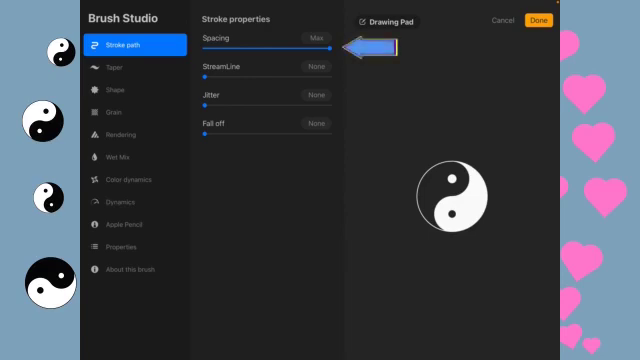
Set the yin-yang brush's Stroke path spacing to about 70% and jitter to 45%
left_click_drag(315, 43, 278, 43)
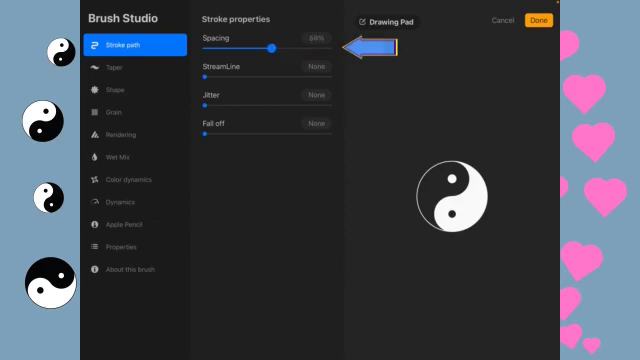
left_click_drag(280, 46, 292, 46)
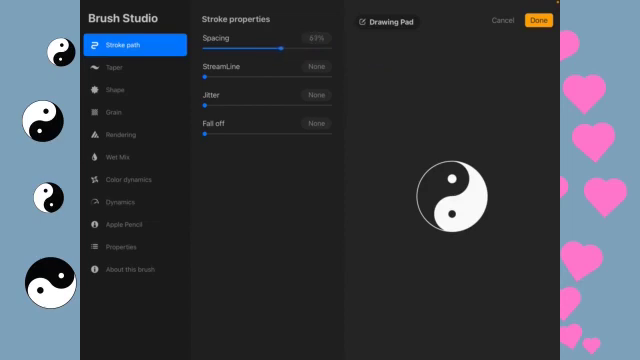
left_click_drag(289, 47, 301, 47)
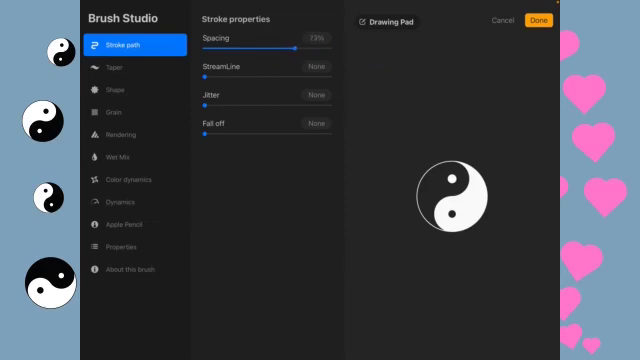
left_click_drag(305, 46, 298, 46)
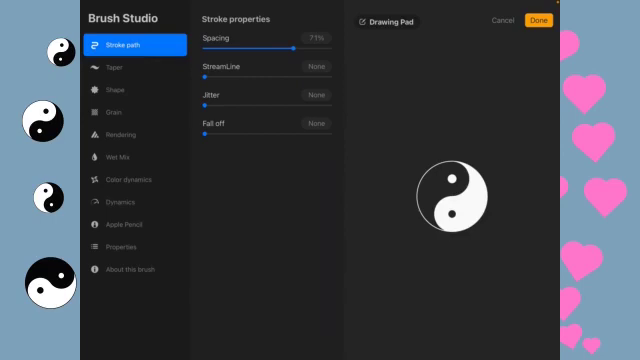
left_click_drag(205, 107, 237, 107)
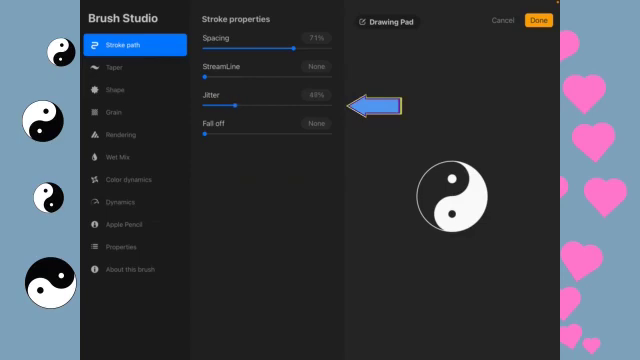
left_click_drag(235, 103, 225, 103)
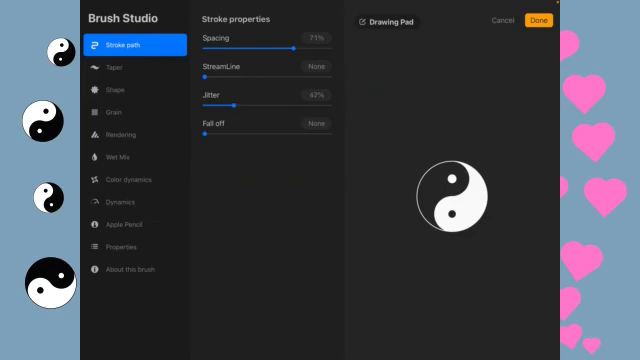
left_click(313, 99)
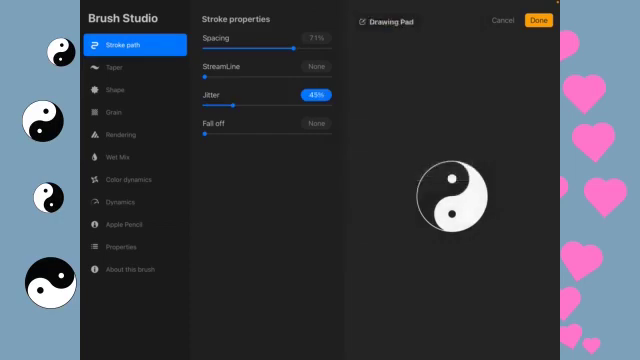
left_click(317, 37)
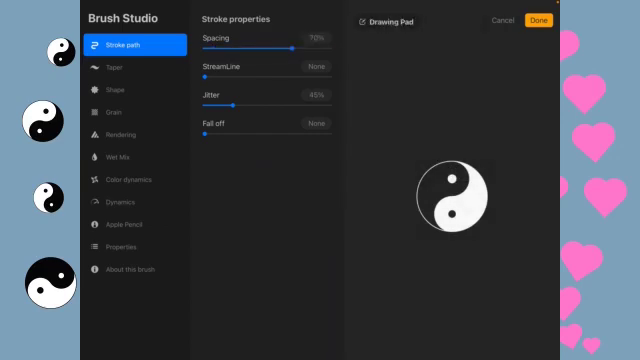
In Shape settings, set yin-yang stamp rotation to 65% with 40% scatter and Randomized on
left_click(120, 90)
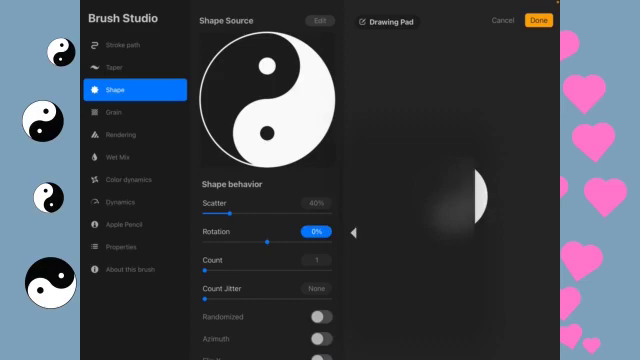
left_click(309, 233)
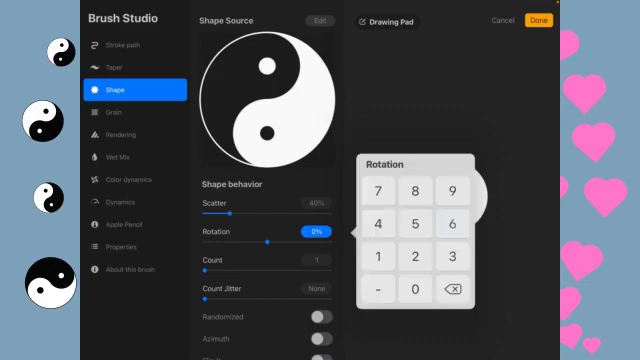
left_click_drag(275, 232, 310, 232)
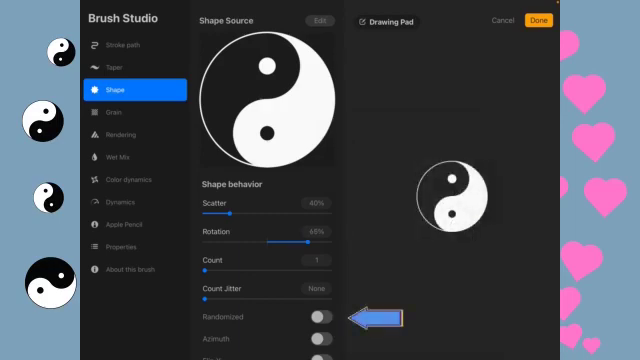
left_click(320, 317)
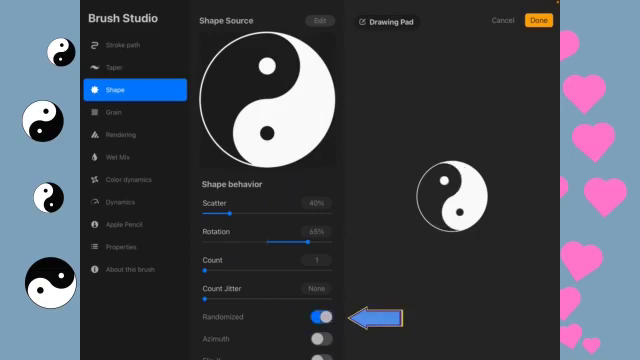
left_click(312, 317)
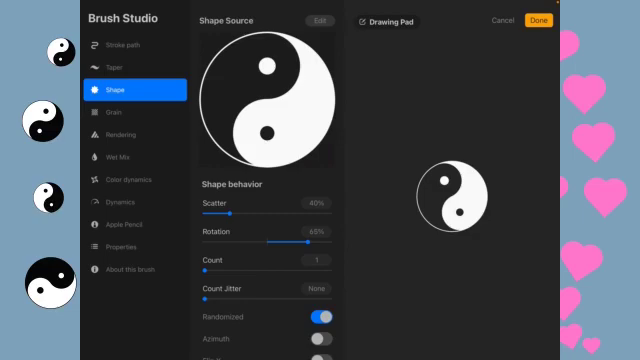
Review Apple Pencil settings, then save a new reset point for Yin Yang 1
left_click(133, 225)
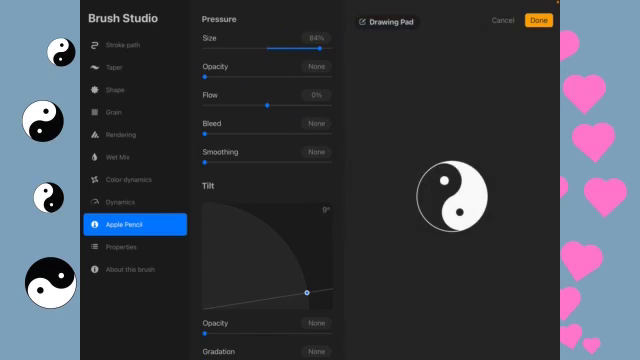
left_click(135, 269)
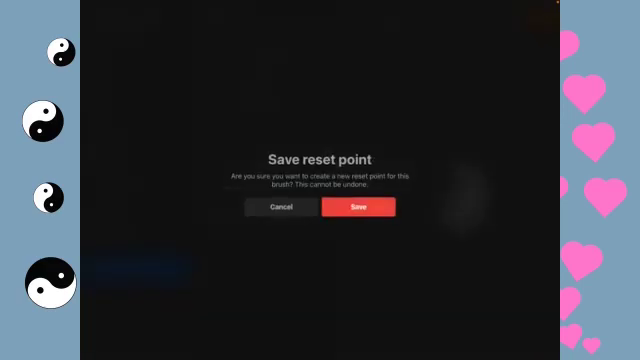
left_click(360, 206)
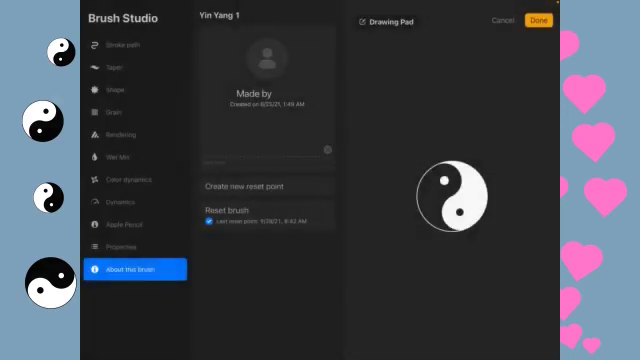
left_click(537, 21)
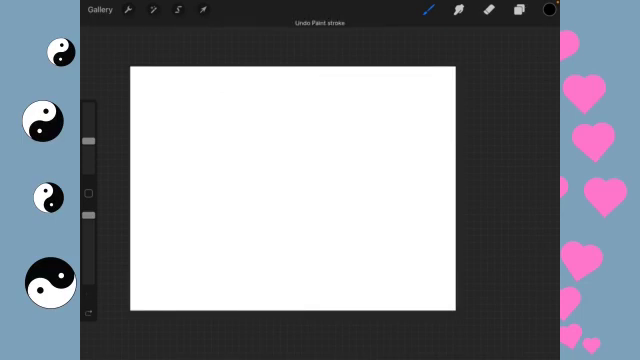
Duplicate the Heart brush from the Shapes set in the brush library
left_click(431, 11)
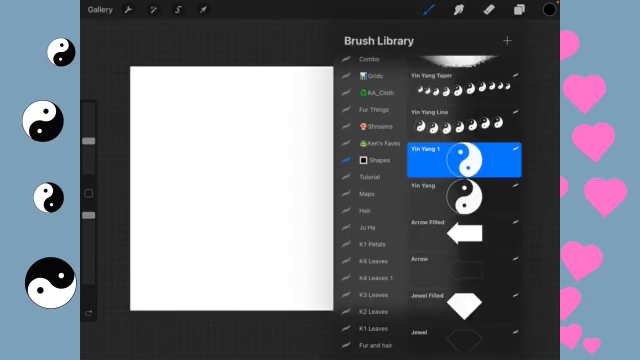
scroll("down", 3)
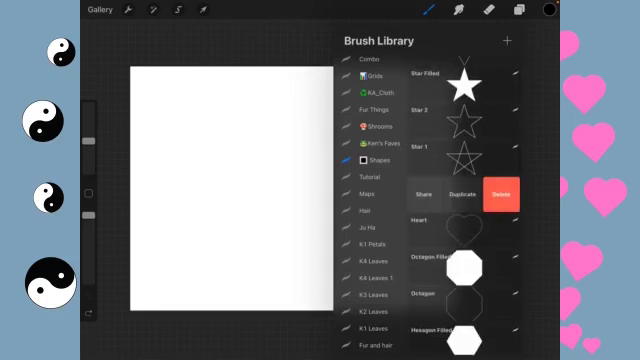
left_click(465, 197)
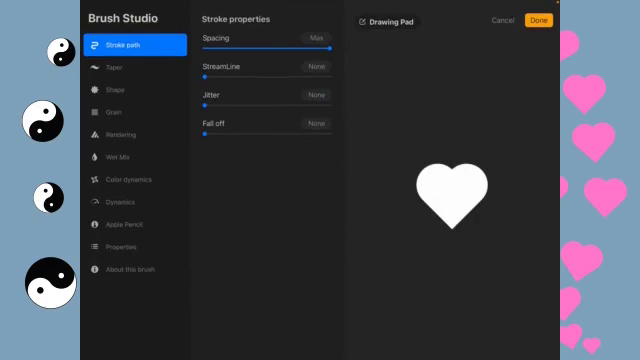
Set the heart copy's stroke spacing to 70% and jitter to 46%
left_click(317, 38)
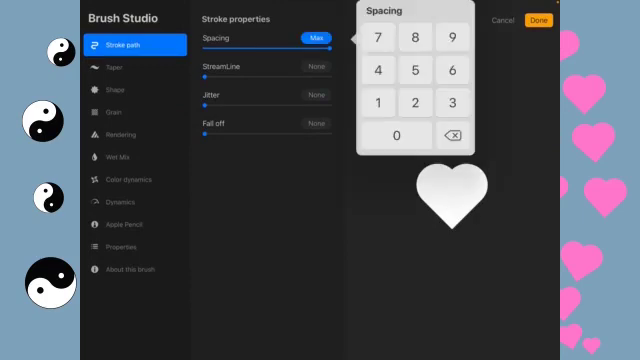
left_click_drag(320, 50, 305, 50)
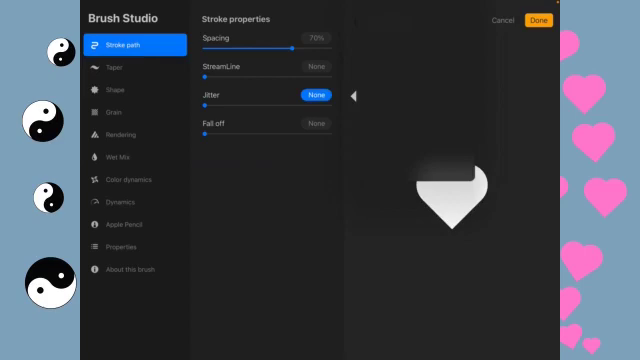
left_click(317, 94)
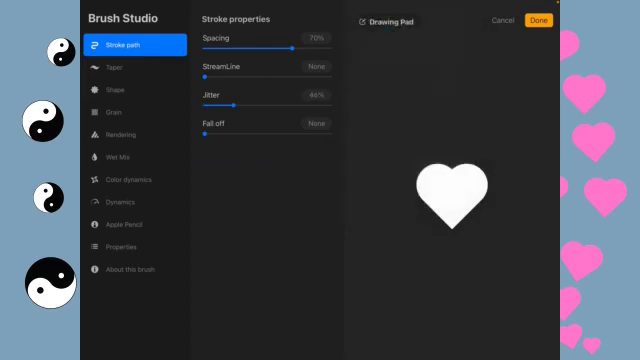
Give the heart stamp 45% scatter, 75% rotation and randomized starting angles
left_click(112, 89)
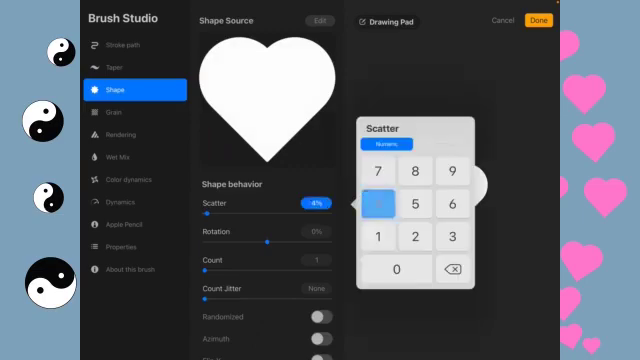
left_click(379, 204)
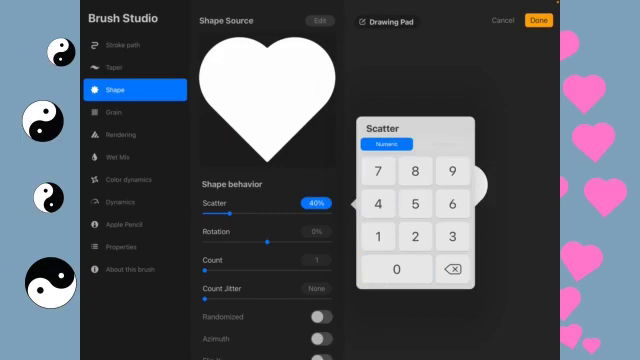
left_click(453, 271)
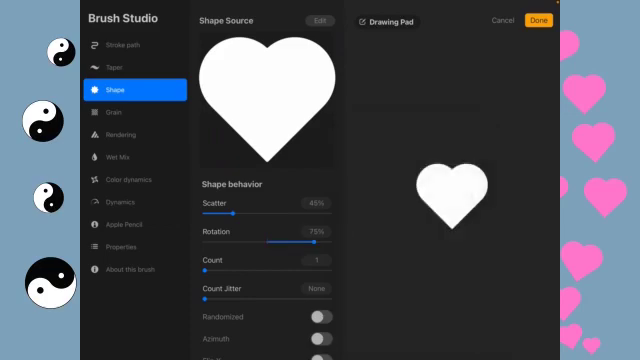
left_click(318, 317)
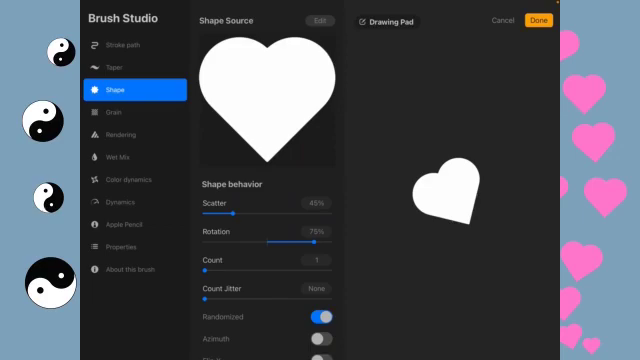
left_click(131, 224)
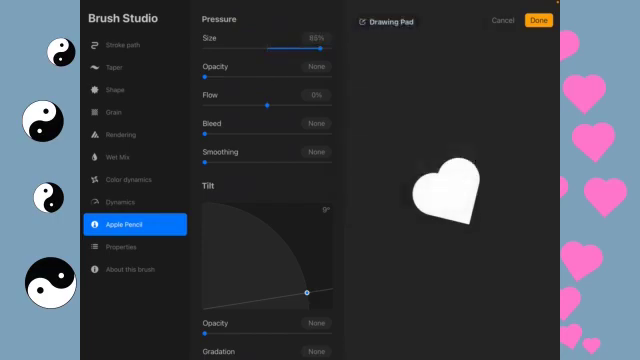
Create and confirm a new reset point for Heart Filled 1, then exit Brush Studio
left_click(129, 270)
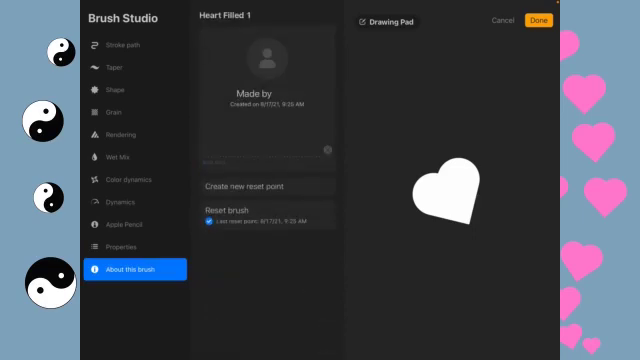
left_click(264, 185)
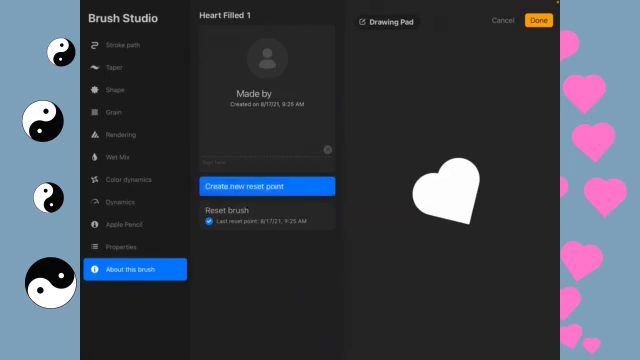
left_click(258, 186)
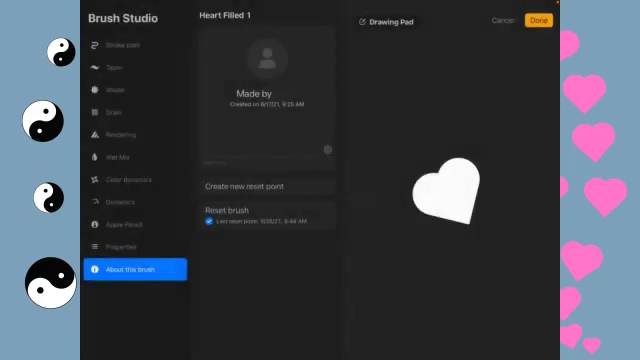
left_click(538, 20)
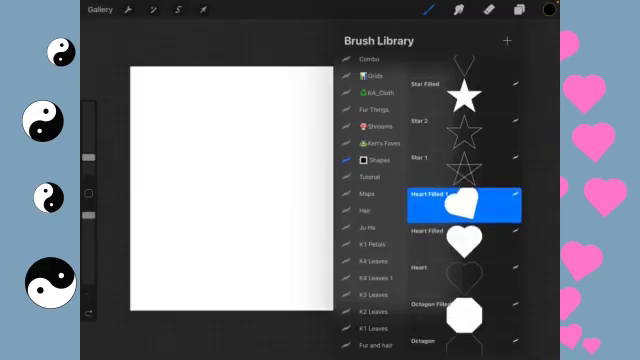
Paint a pink heart test stroke across the canvas, then return to the heart brush settings
left_click(548, 9)
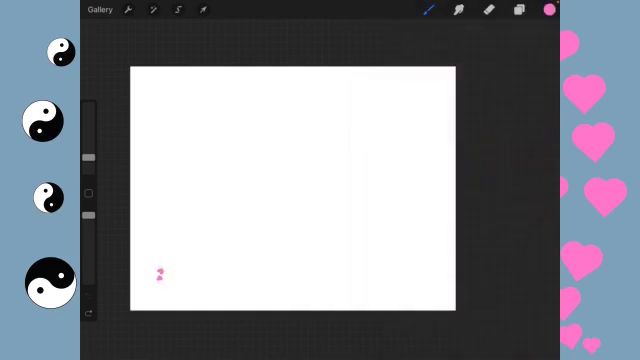
left_click_drag(160, 272, 295, 280)
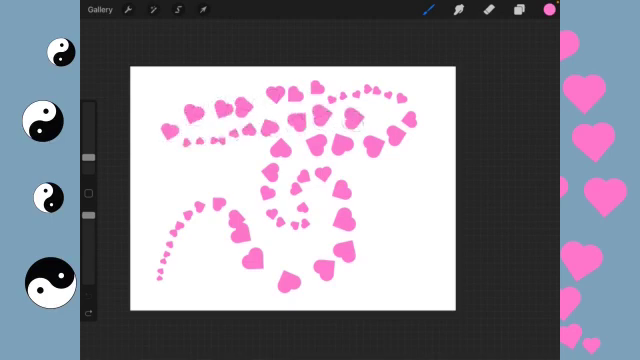
left_click(385, 118)
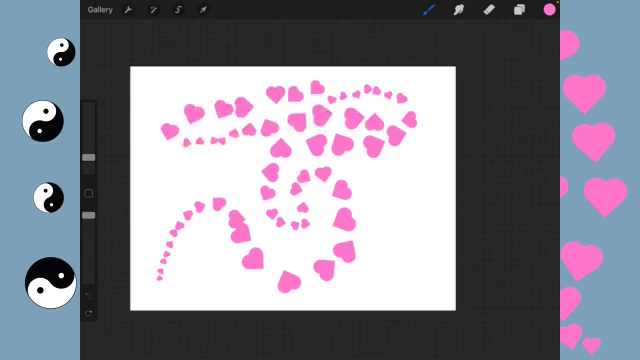
left_click(432, 11)
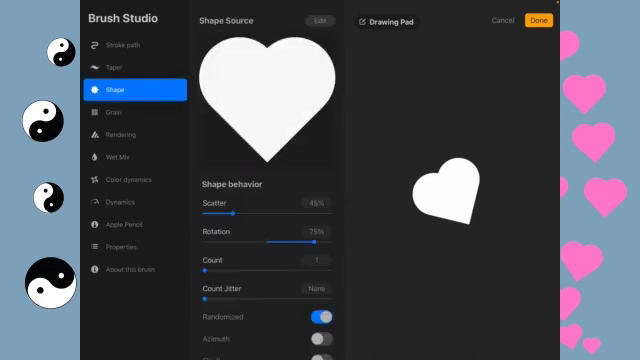
Lower the heart rotation to 40% and paint three pink heart test strokes
left_click(315, 231)
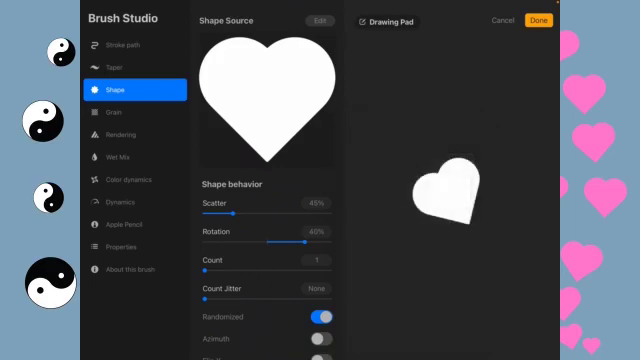
left_click(537, 19)
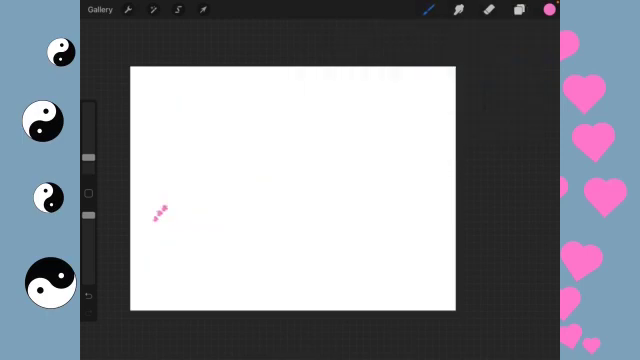
left_click_drag(160, 210, 370, 215)
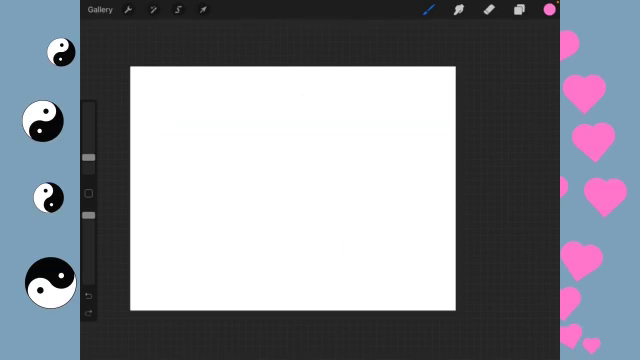
left_click_drag(295, 235, 365, 145)
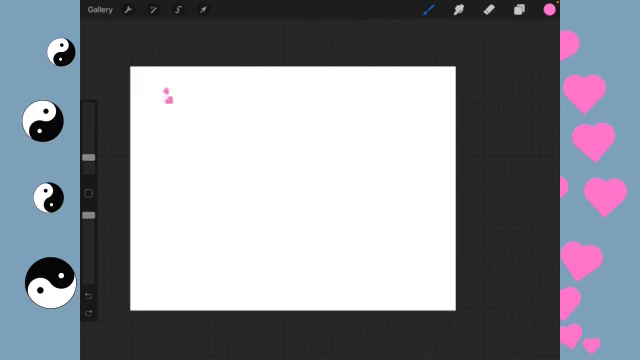
left_click_drag(170, 100, 240, 220)
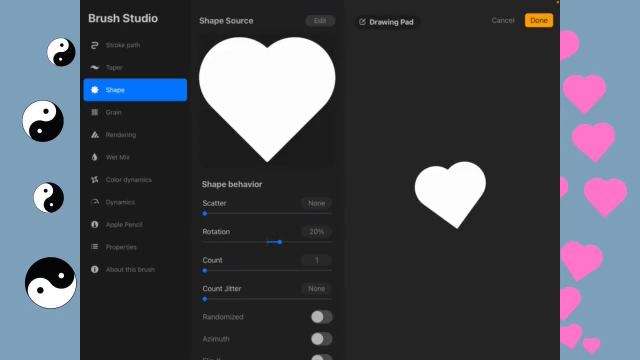
Adjust heart rotation and paint diagonal and curving heart strokes from the top right
left_click_drag(277, 242, 336, 242)
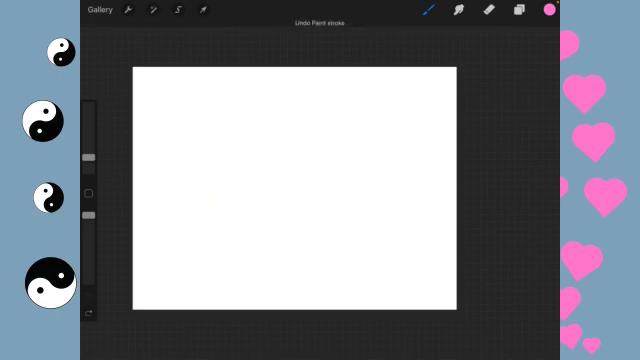
left_click(404, 80)
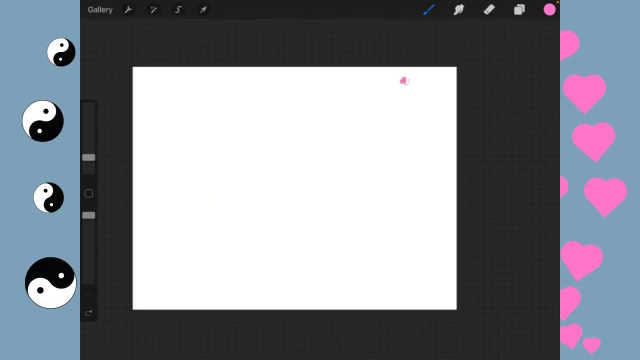
left_click_drag(403, 82, 345, 135)
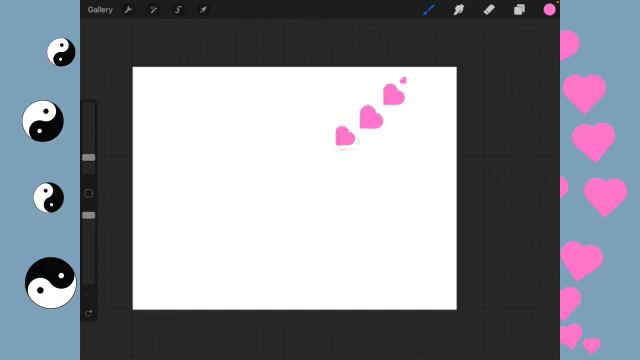
left_click_drag(345, 145, 305, 245)
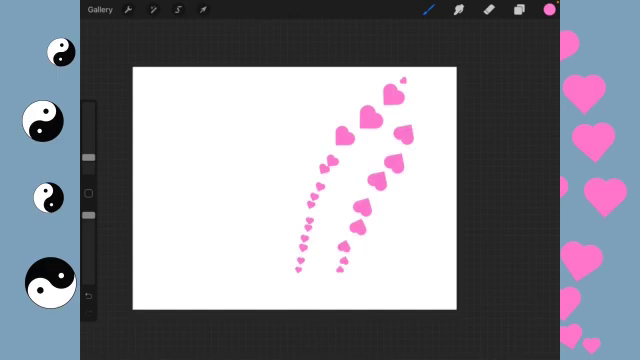
Raise the heart brush's rotation from -100% to about 91%
left_click(430, 11)
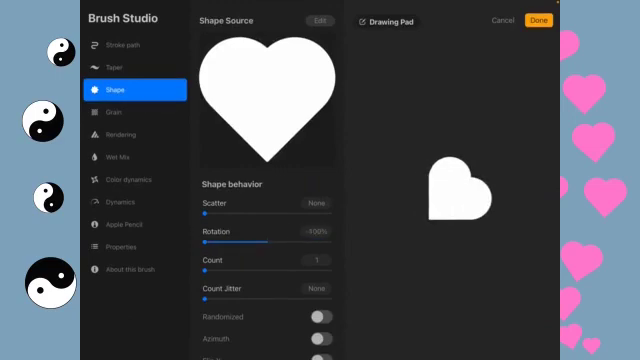
left_click(543, 22)
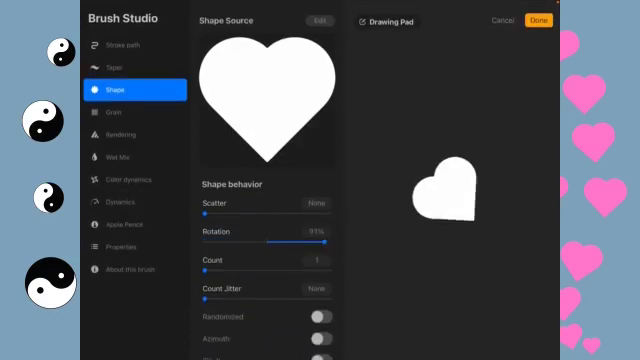
left_click_drag(328, 241, 278, 241)
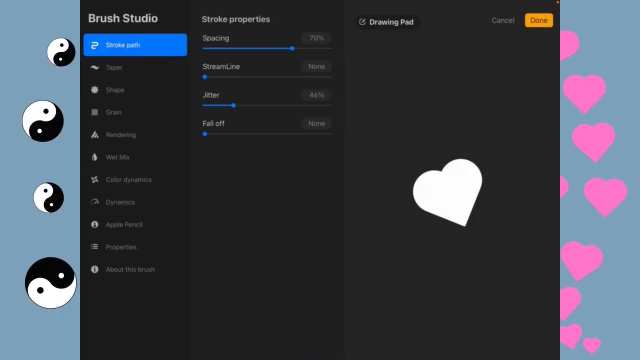
Review the heart brush's 45% scatter, 60% randomized rotation and 85% pencil pressure size settings
left_click(112, 89)
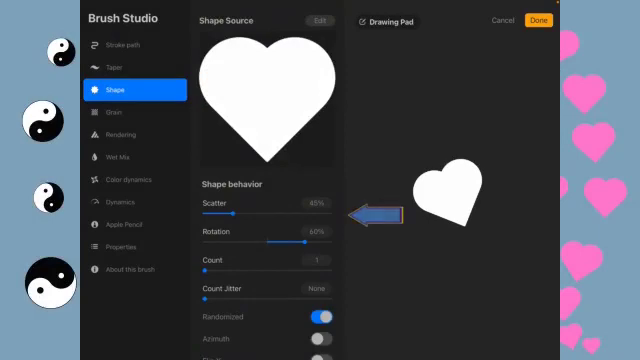
mouse_move(375, 245)
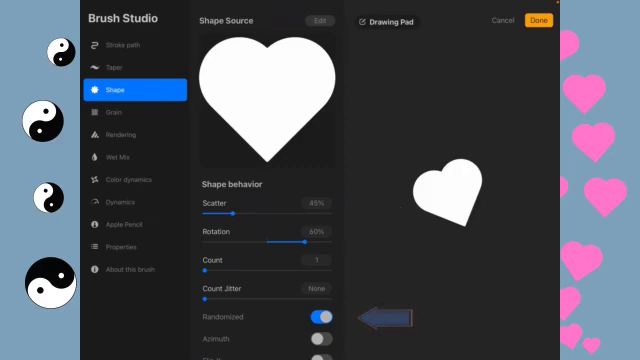
left_click(120, 222)
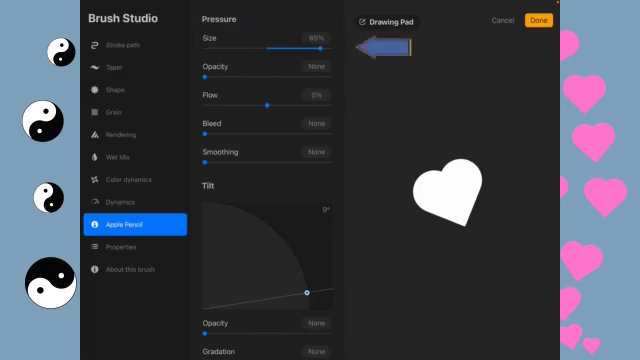
left_click(135, 269)
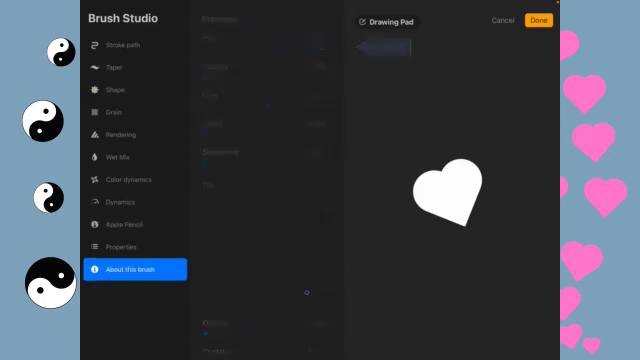
Save the heart brush settings as a new reset point and close Brush Studio
left_click(133, 269)
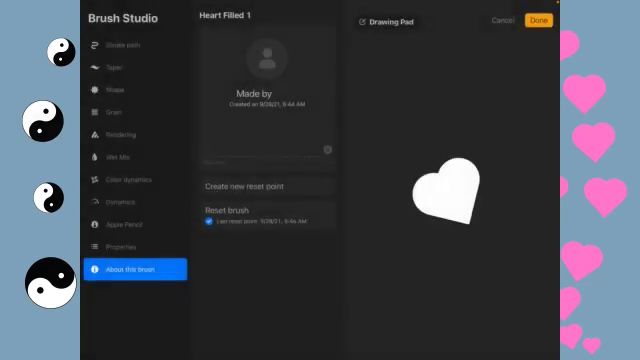
left_click(537, 20)
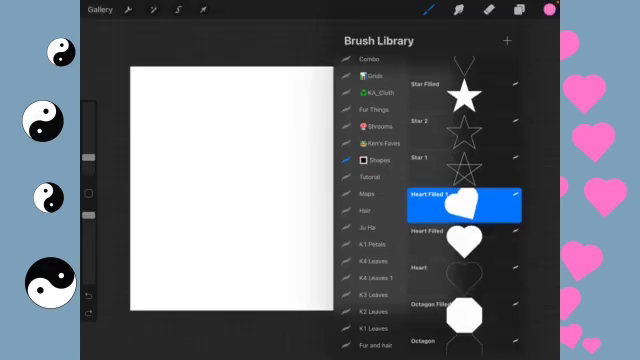